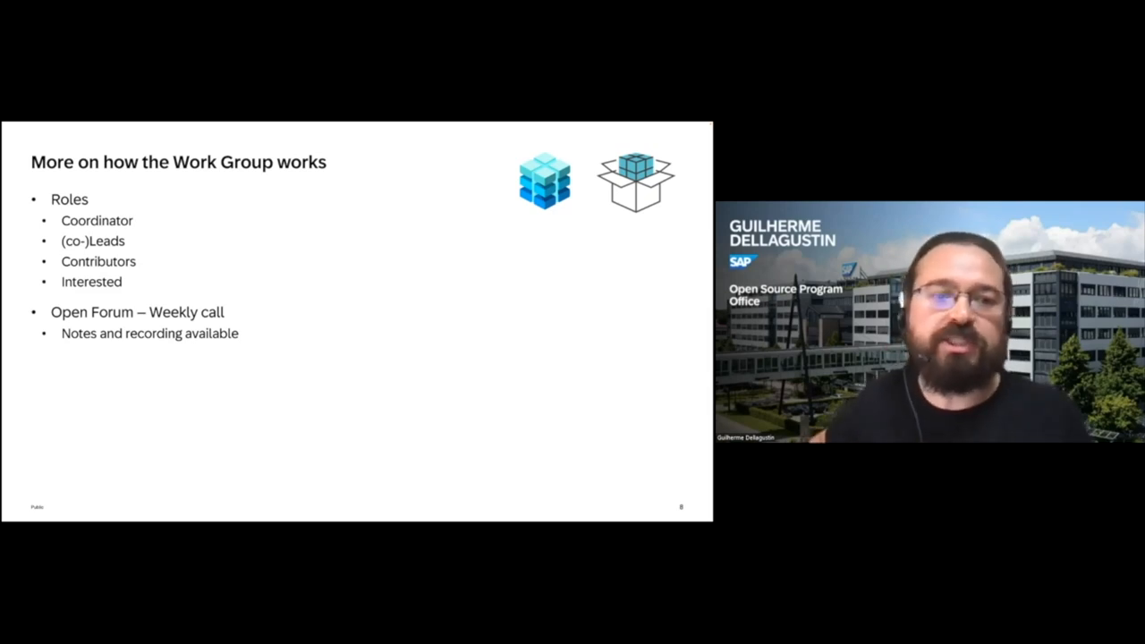
key("right")
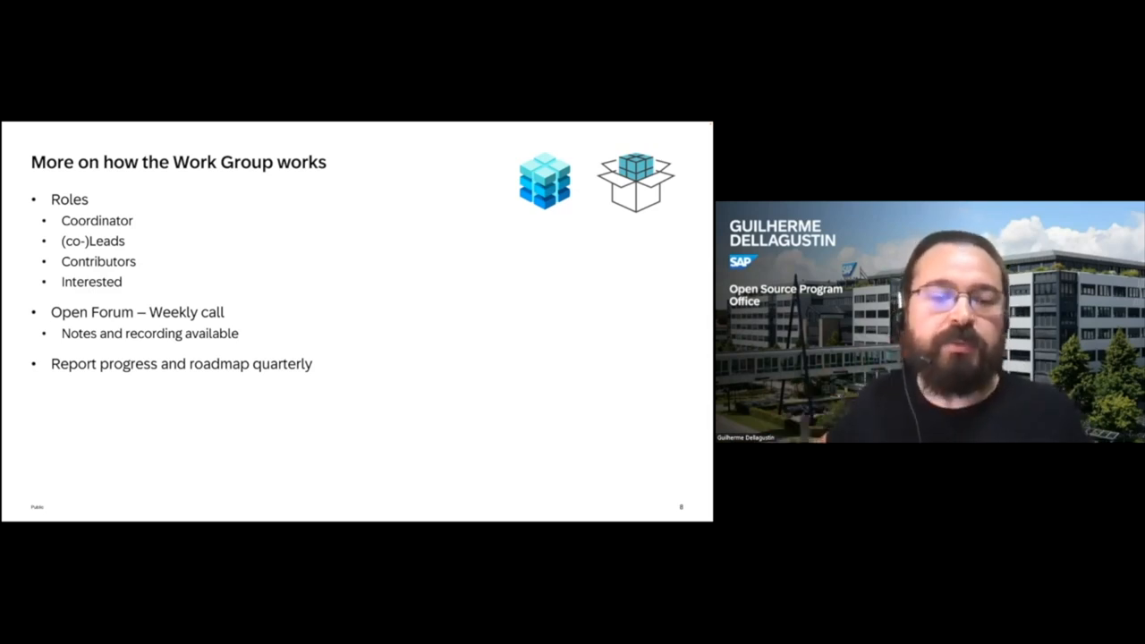
key("Right")
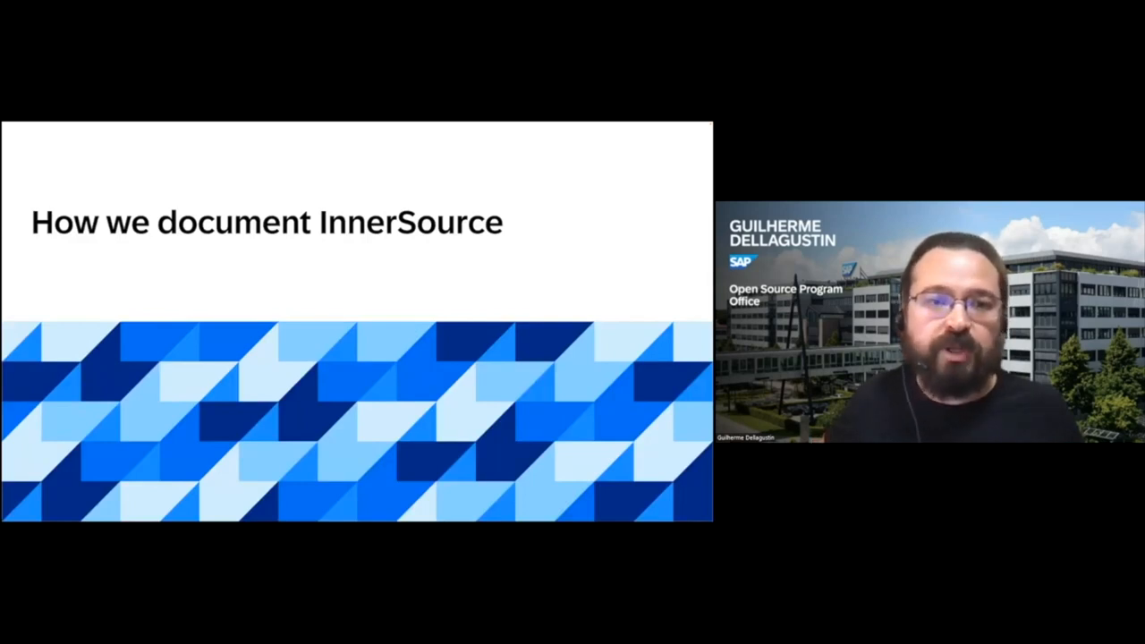
key("Right")
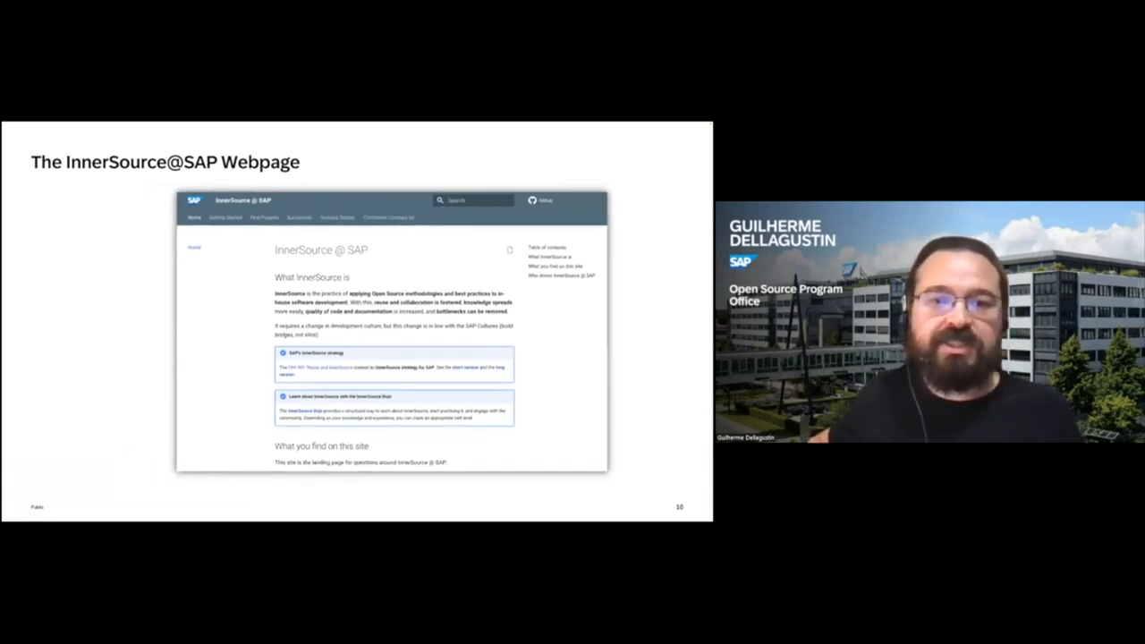
key("Right")
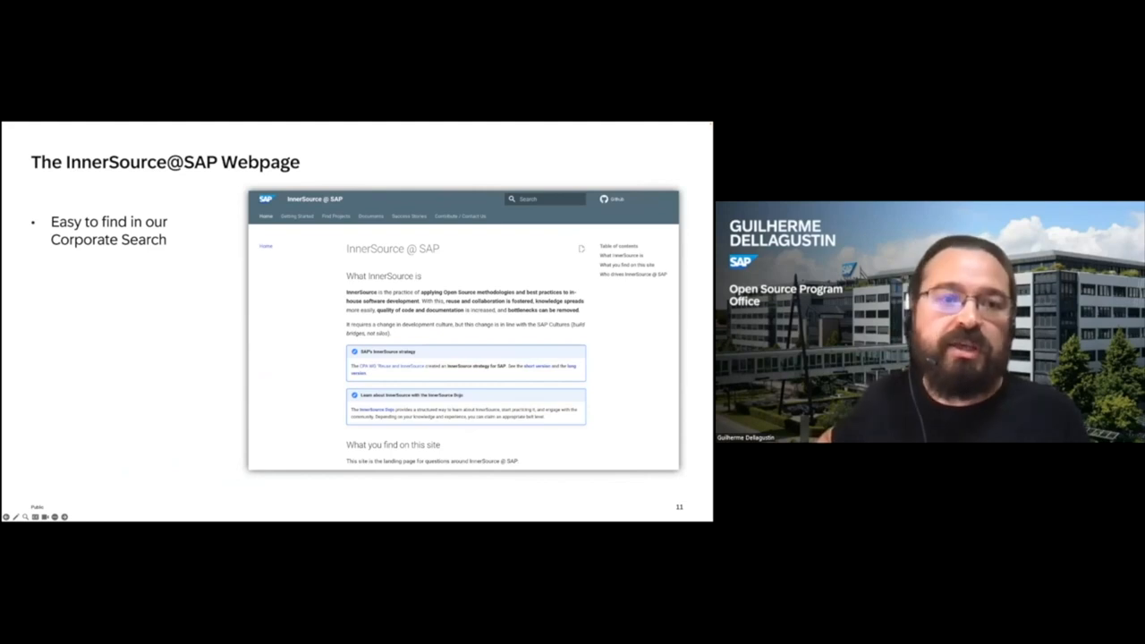
key("right")
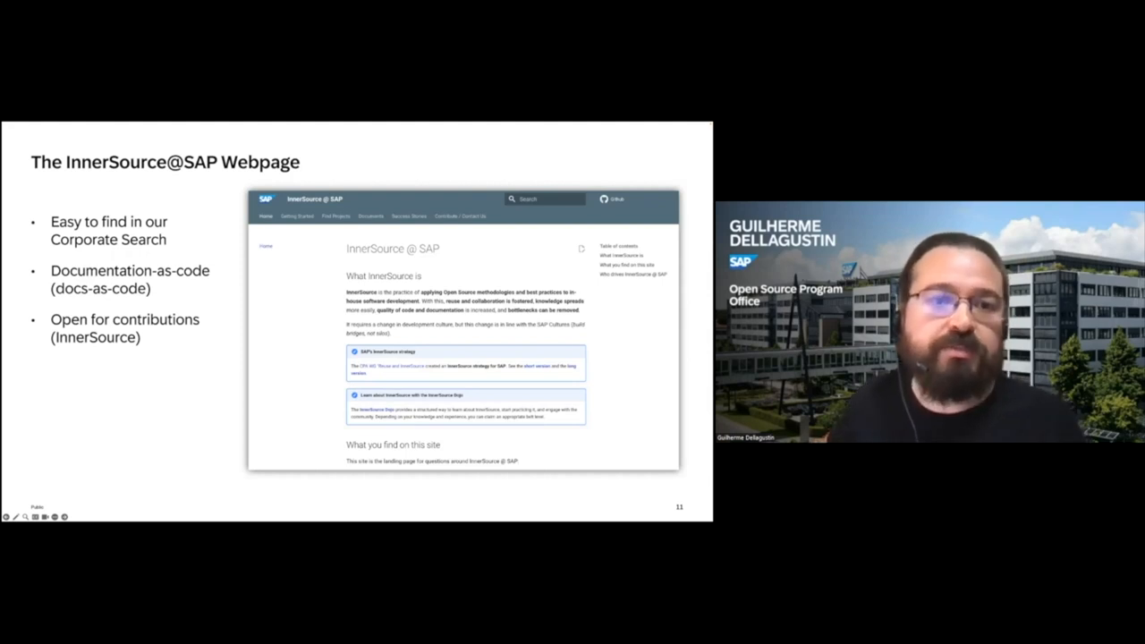
key("Right")
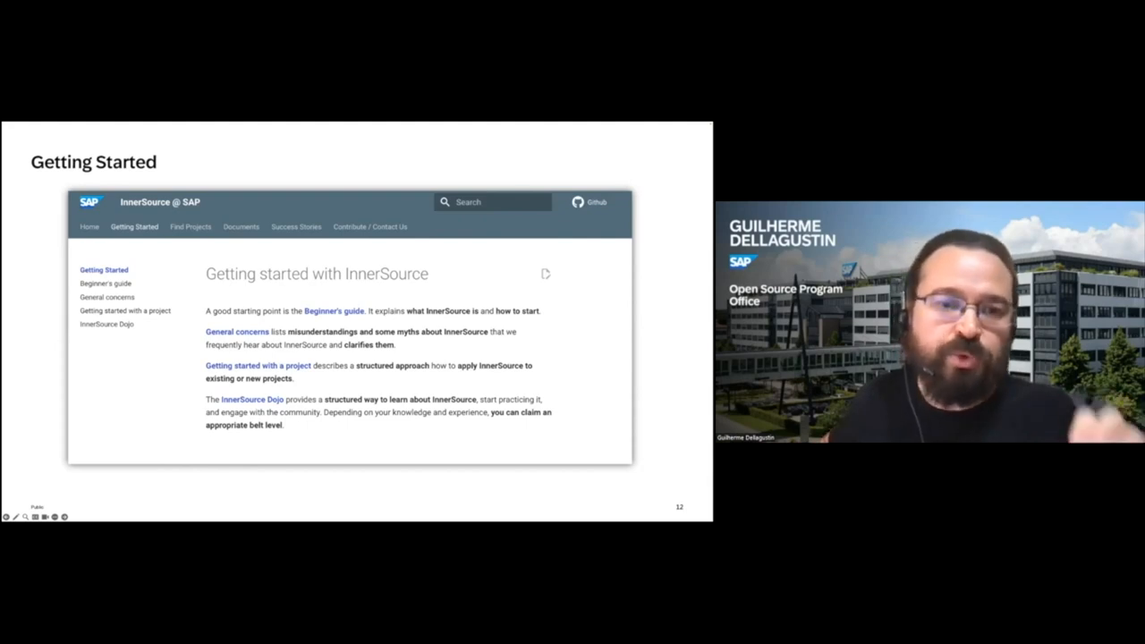
key("Right")
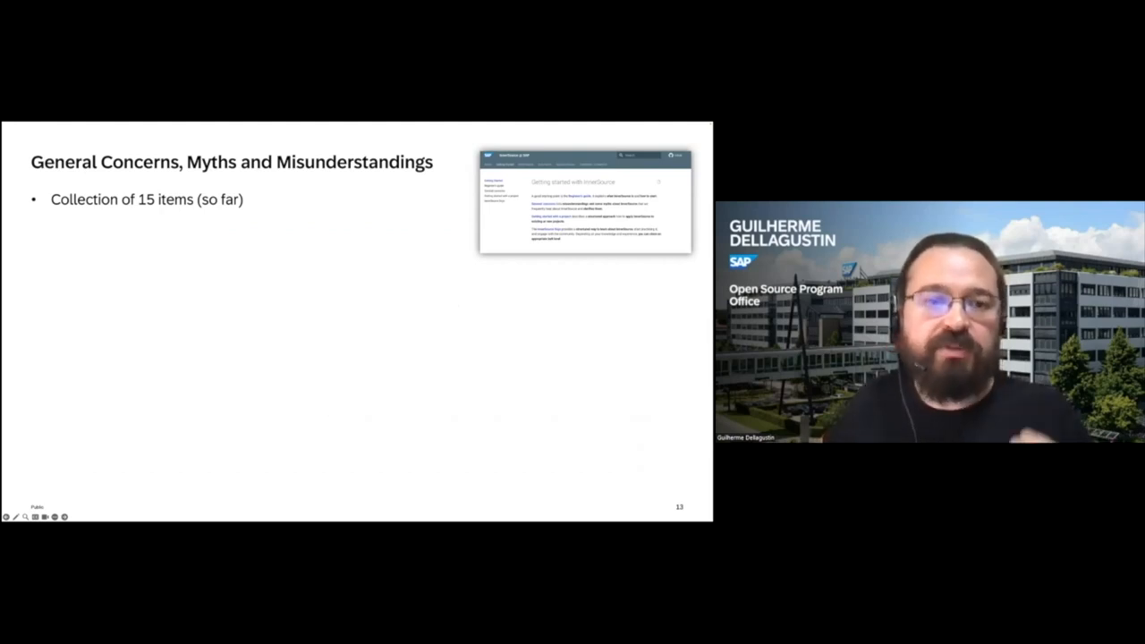
key("Right")
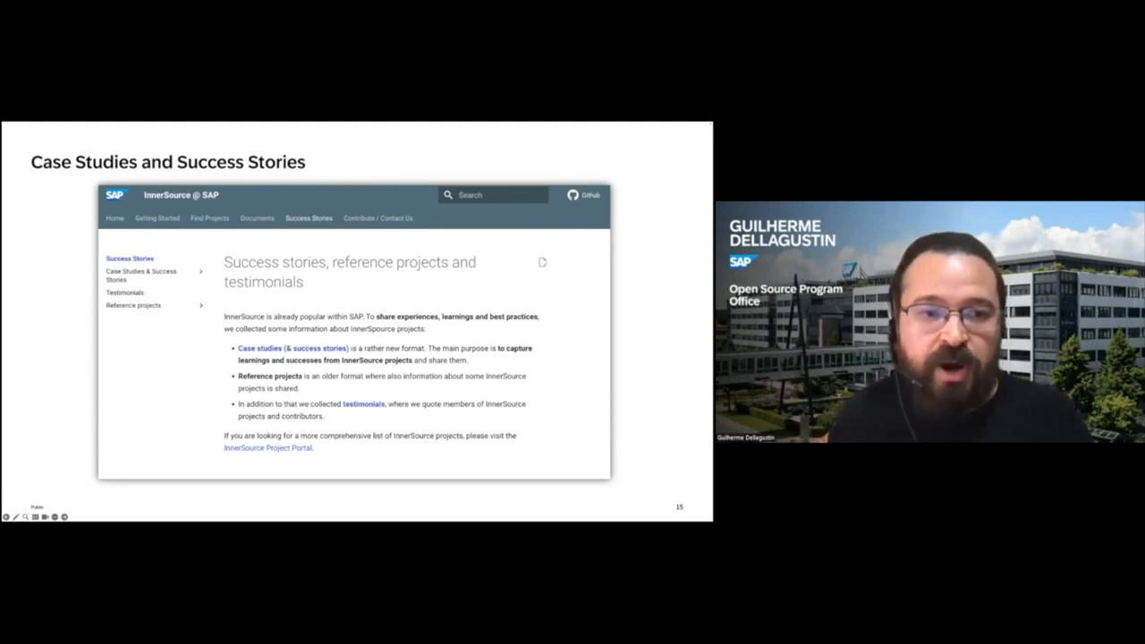
key("Right")
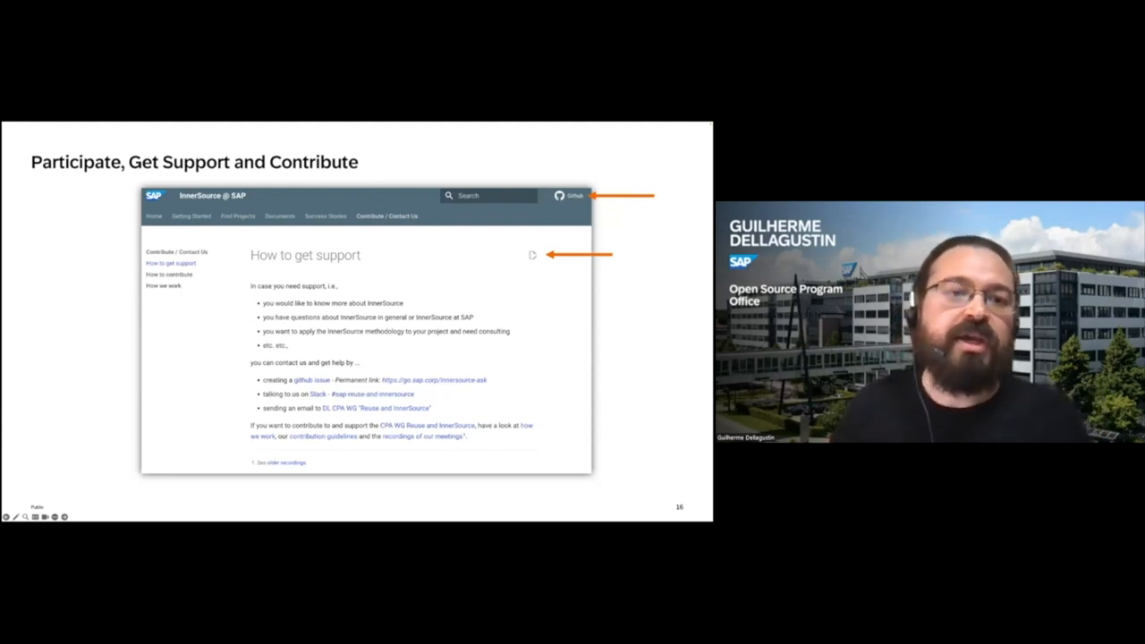
key("Right")
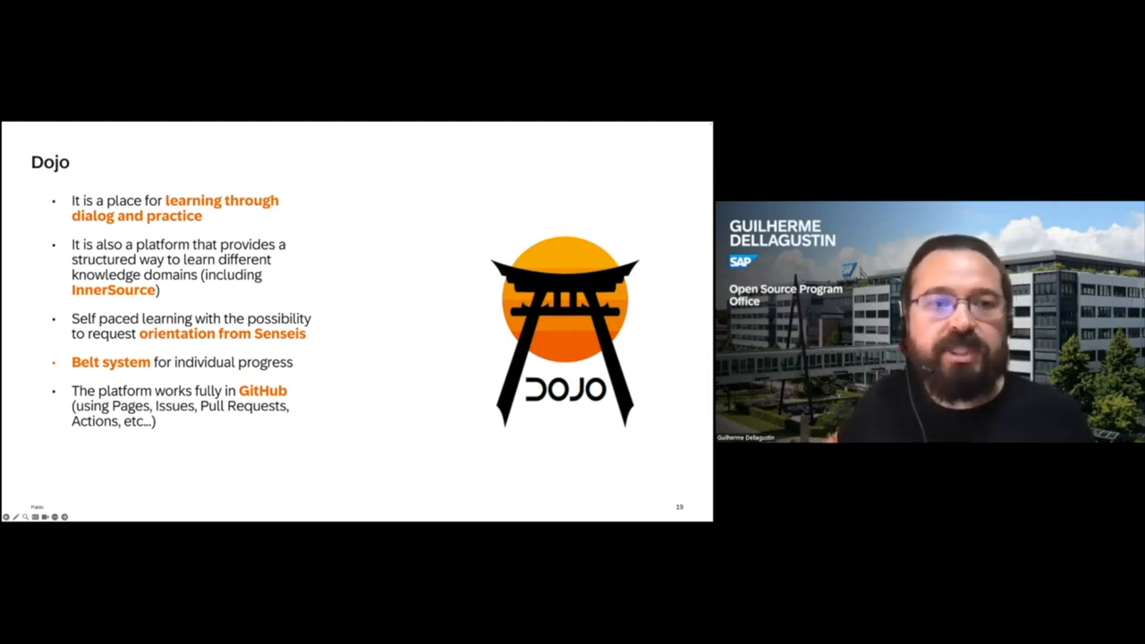
key("Right")
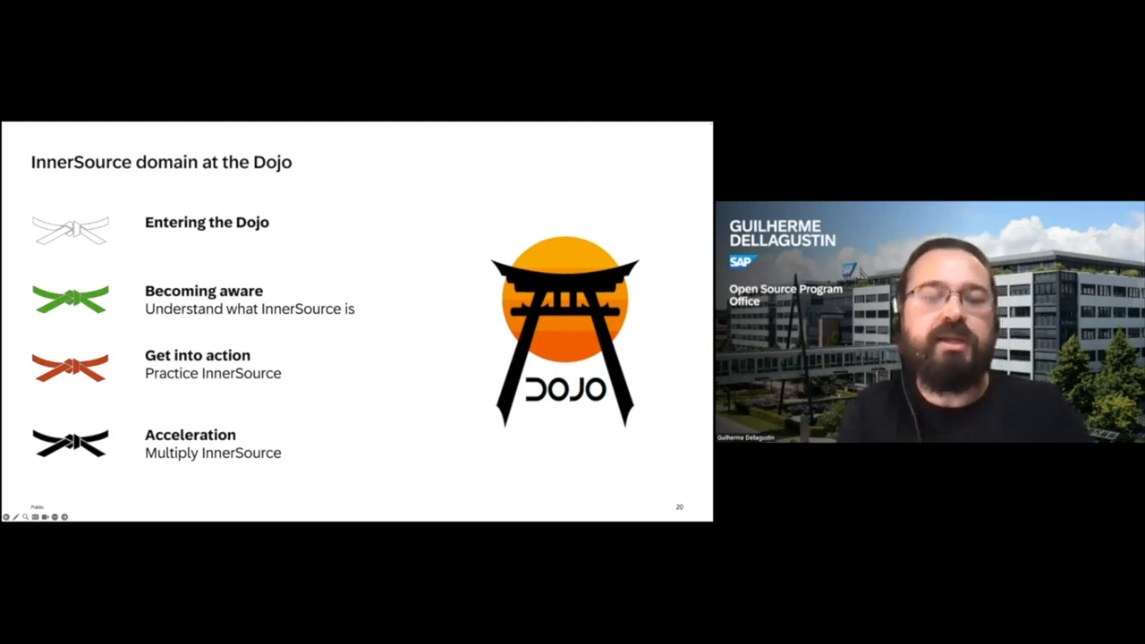
key("Right")
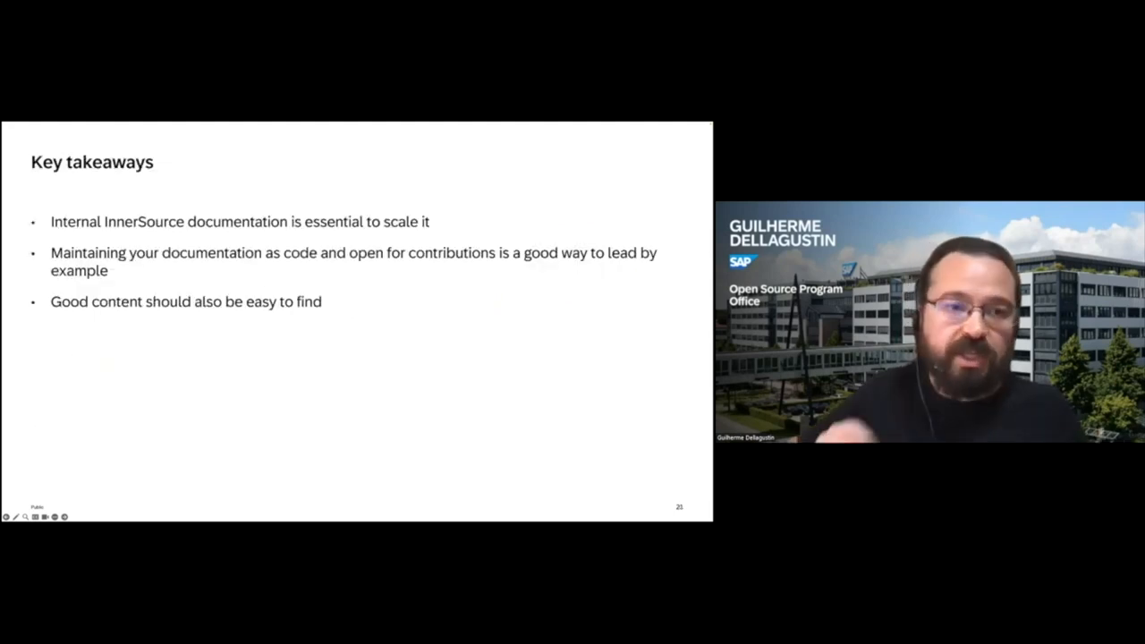